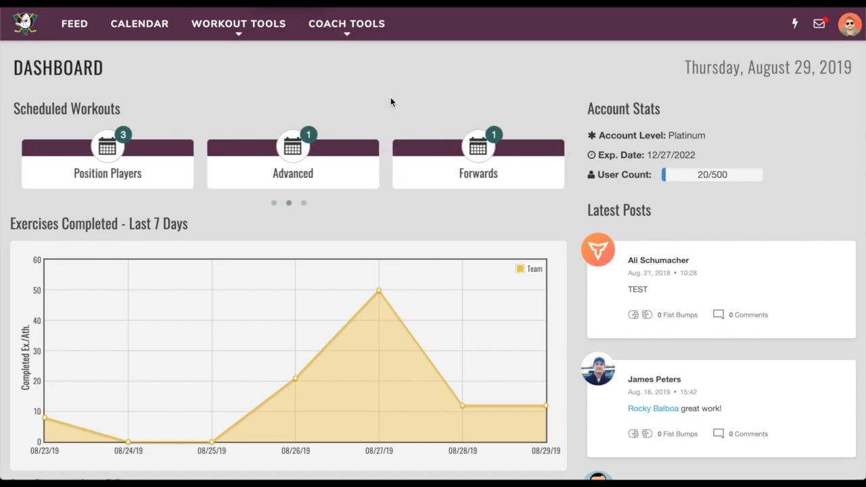
Go to Maxes/PRs through the Workout Tools menu in the top navigation
{"action": "left_click", "coordinate": [239, 23]}
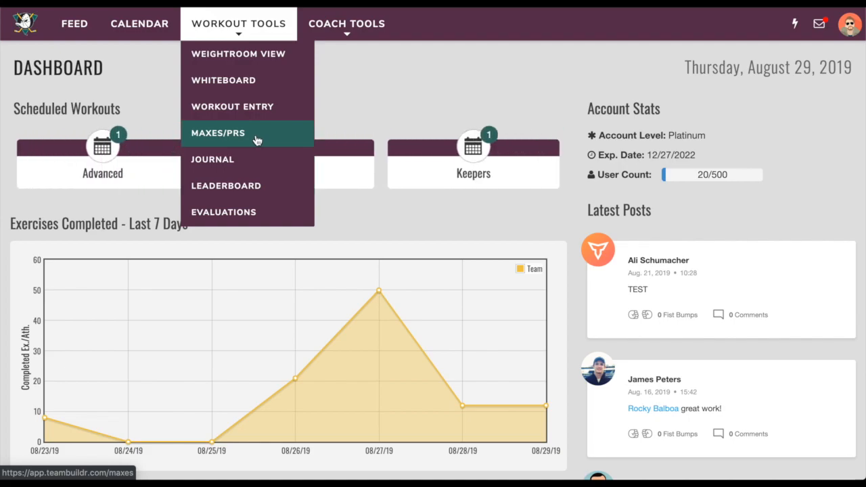
{"action": "left_click", "coordinate": [218, 133]}
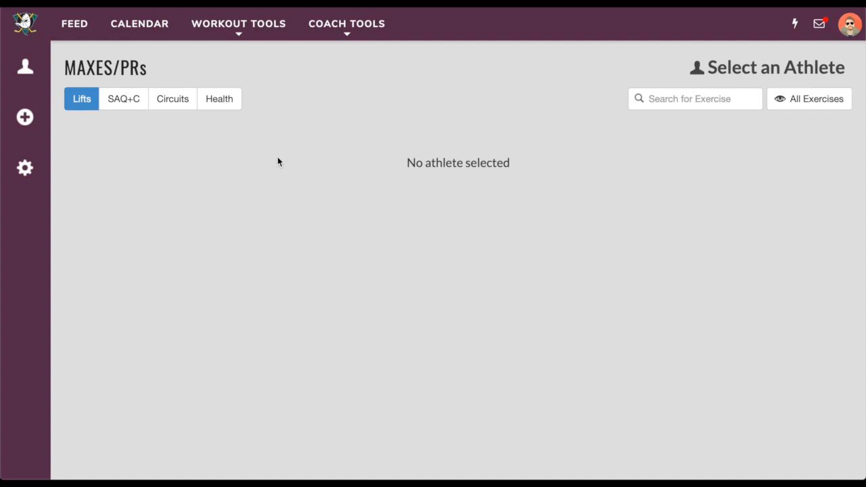
{"action": "mouse_move", "coordinate": [26, 117]}
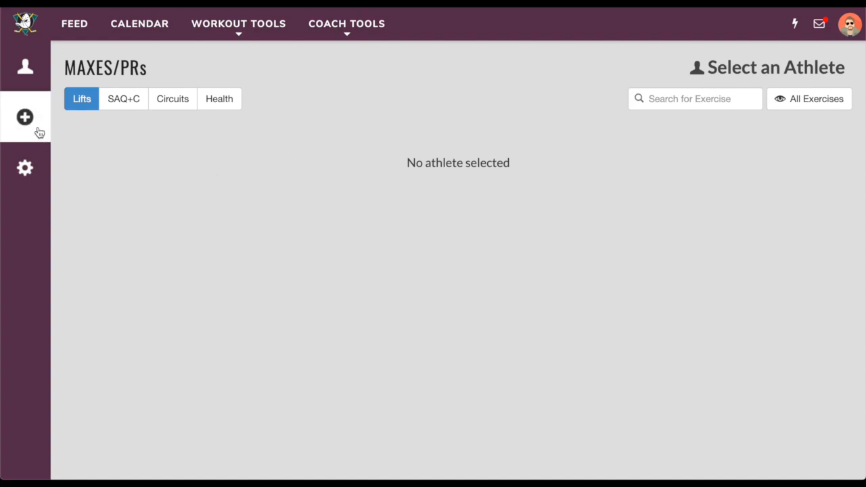
Open Add Maxes from the sidebar plus icon and set the exercise type to Health
{"action": "left_click", "coordinate": [25, 117]}
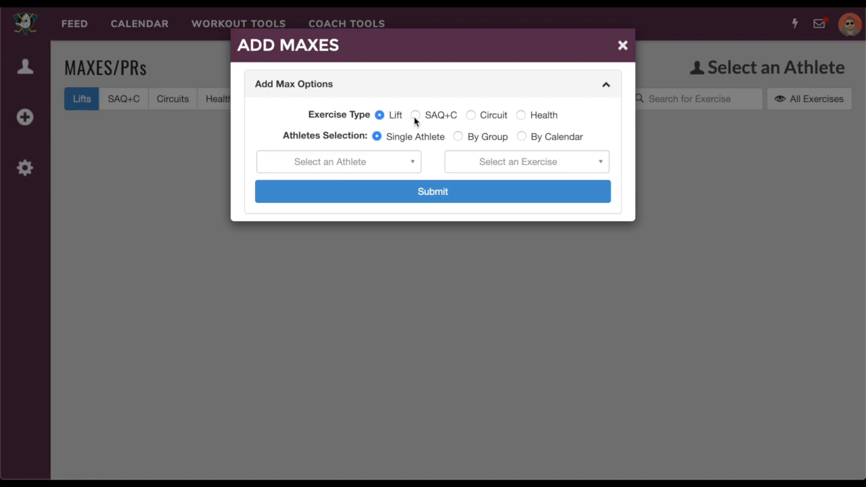
{"action": "mouse_move", "coordinate": [518, 116]}
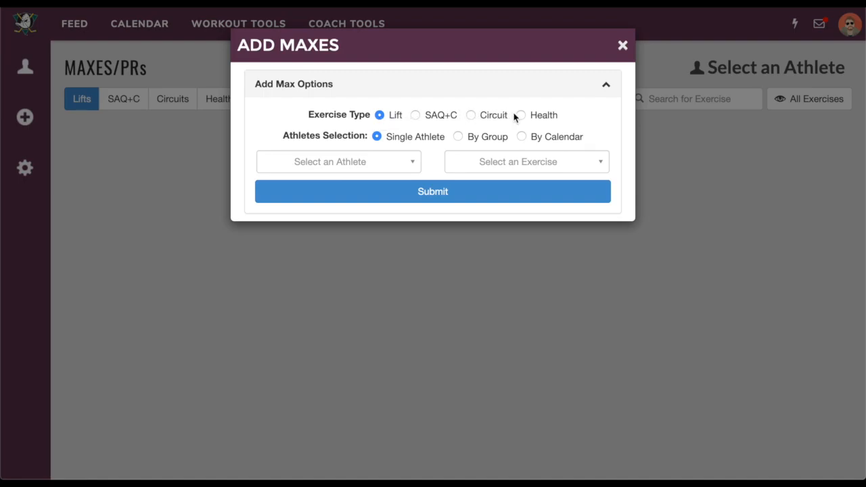
{"action": "left_click", "coordinate": [520, 114]}
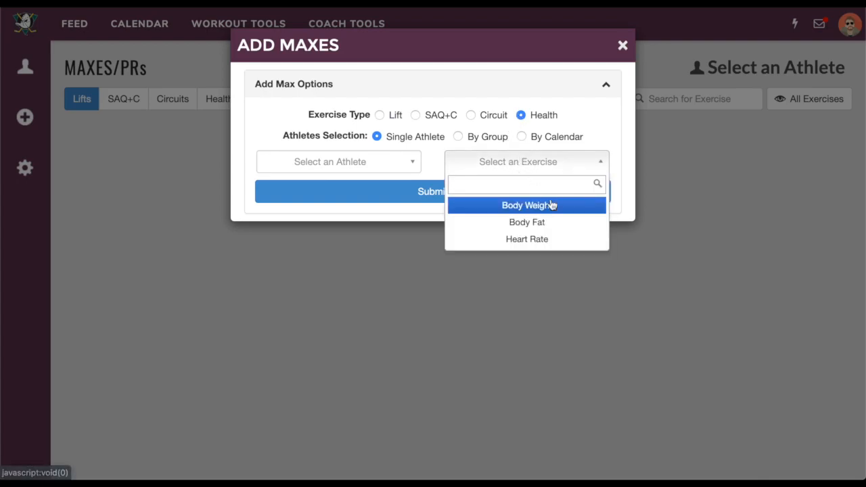
{"action": "mouse_move", "coordinate": [527, 239]}
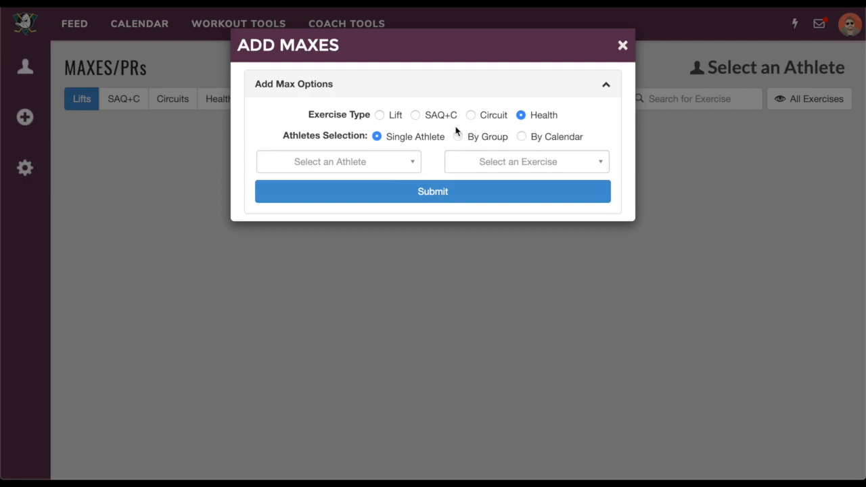
Pick Barbell Back Squat by searching 'back s', then select athletes By Group as Football
{"action": "left_click", "coordinate": [526, 161]}
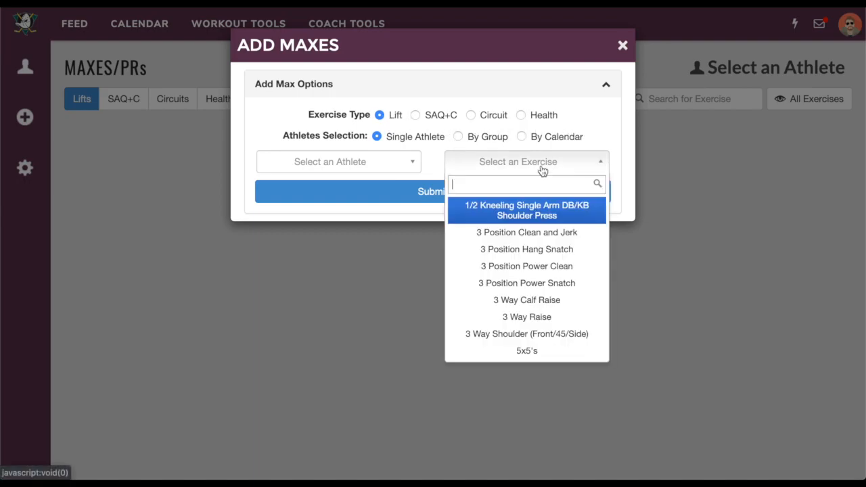
{"action": "type", "text": "back s"}
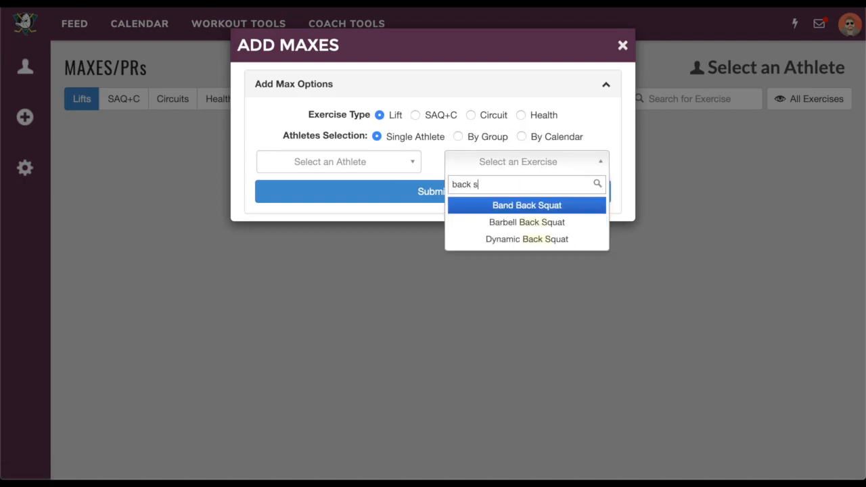
{"action": "left_click", "coordinate": [527, 222]}
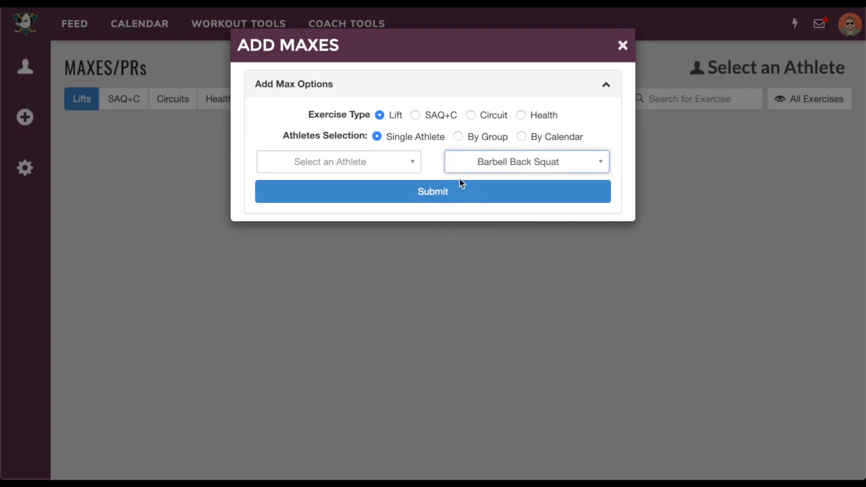
{"action": "mouse_move", "coordinate": [435, 158]}
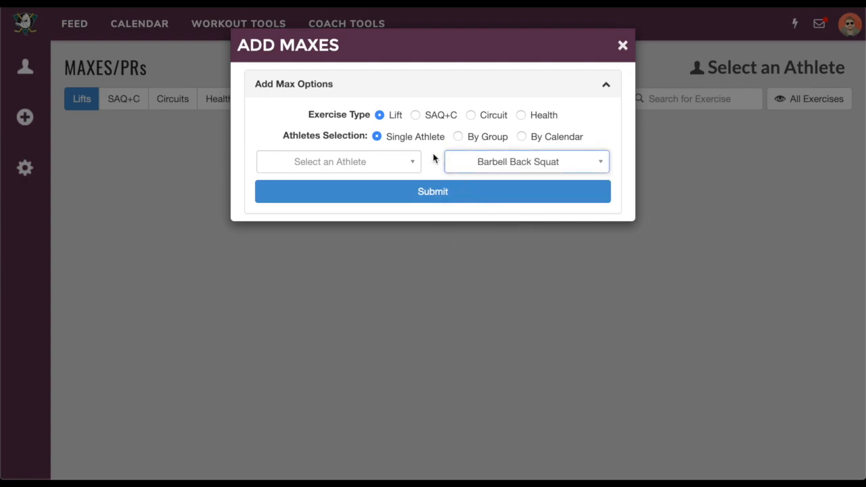
{"action": "mouse_move", "coordinate": [520, 147]}
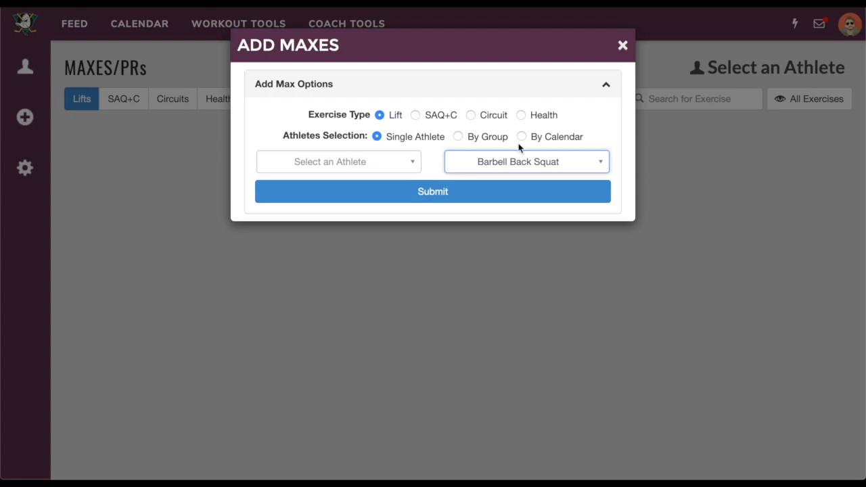
{"action": "left_click", "coordinate": [522, 136]}
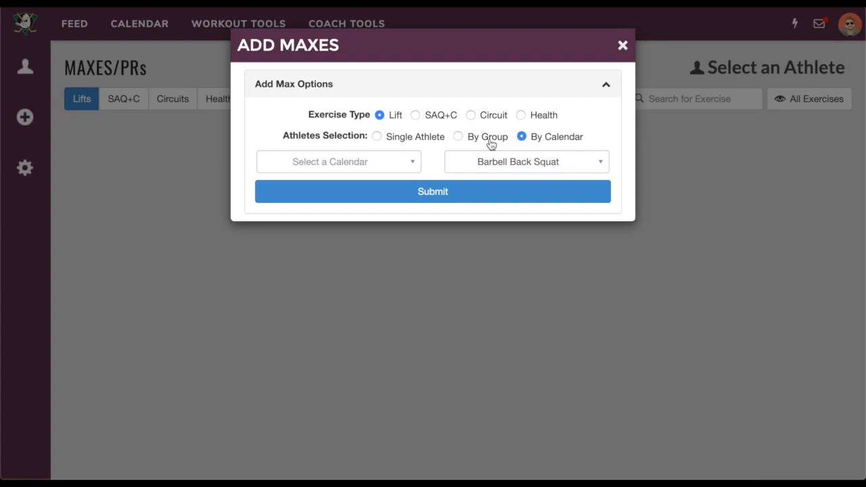
{"action": "left_click", "coordinate": [458, 136]}
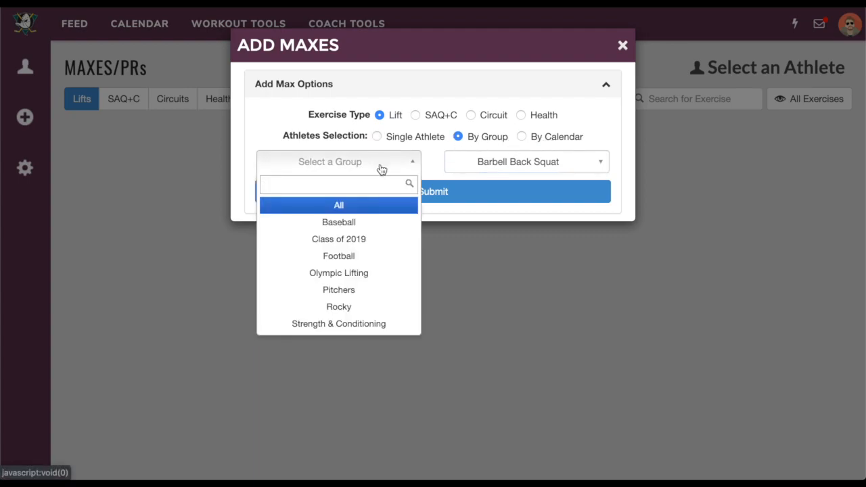
{"action": "left_click", "coordinate": [338, 256]}
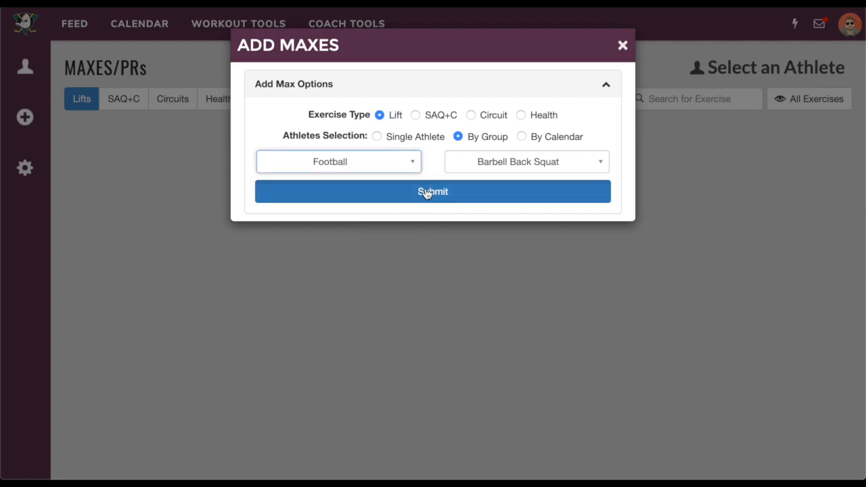
Load the Football entry sheet, mark entries as current maxes, and leave maxes unlocked
{"action": "left_click", "coordinate": [433, 192]}
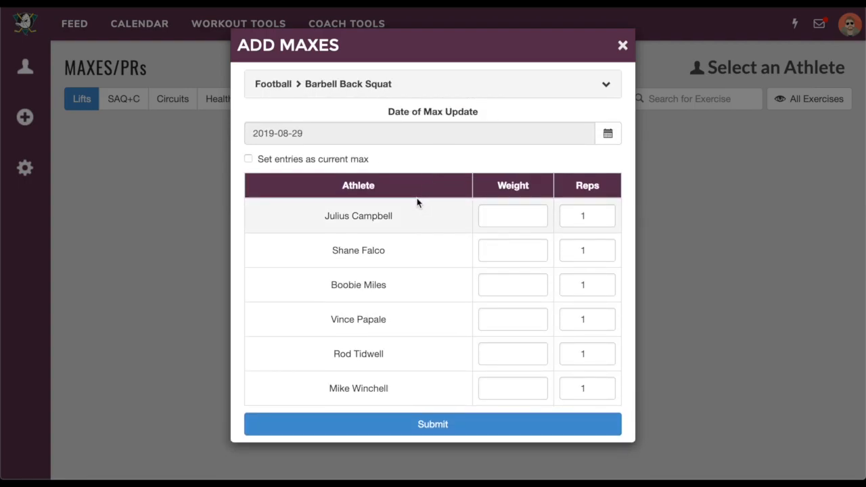
{"action": "left_click", "coordinate": [513, 388]}
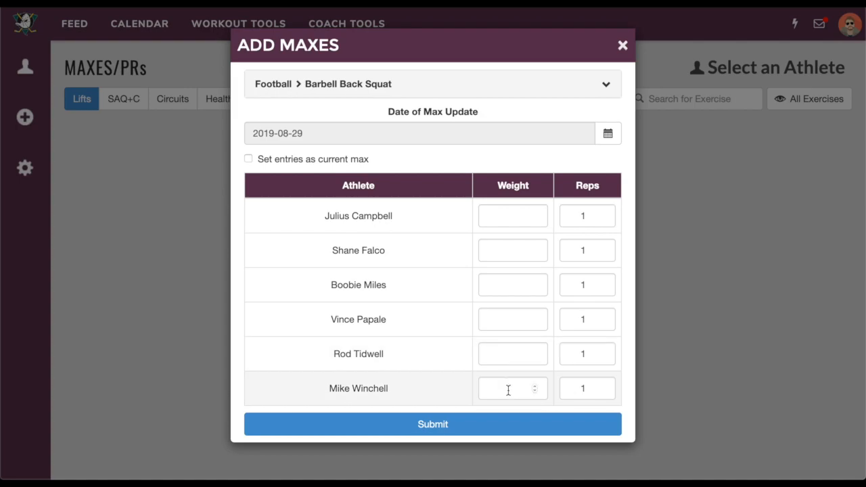
{"action": "mouse_move", "coordinate": [508, 407]}
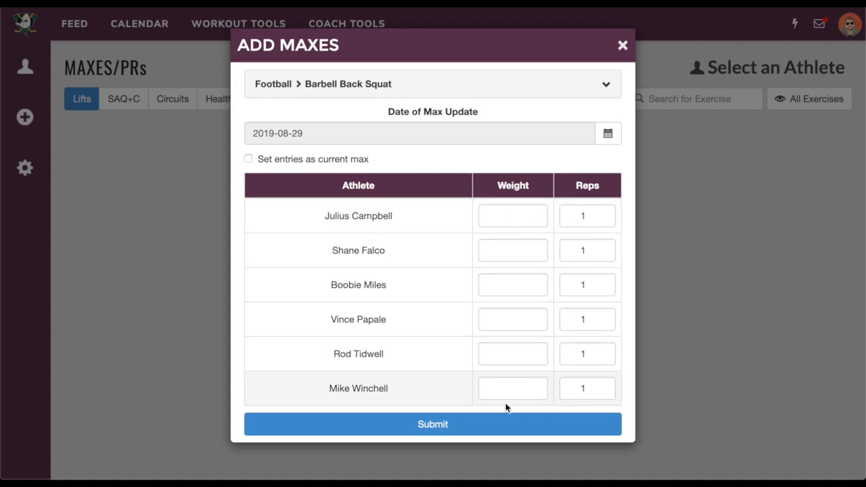
{"action": "mouse_move", "coordinate": [393, 208]}
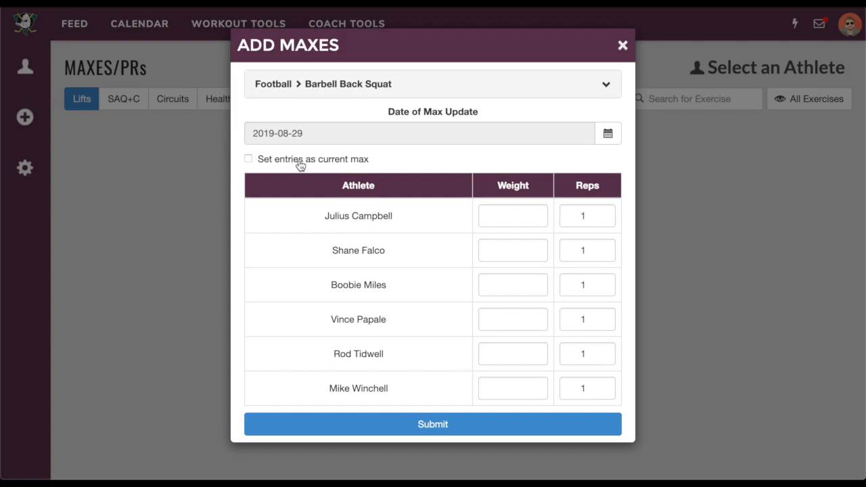
{"action": "mouse_move", "coordinate": [297, 164]}
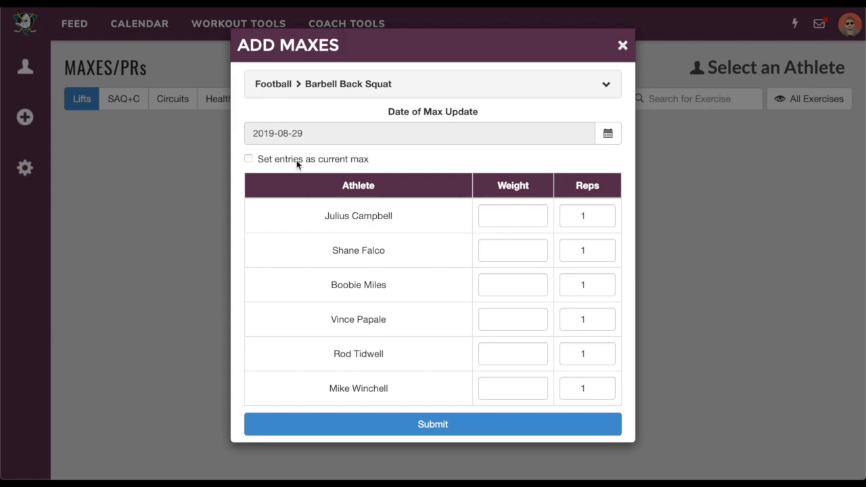
{"action": "left_click", "coordinate": [249, 159]}
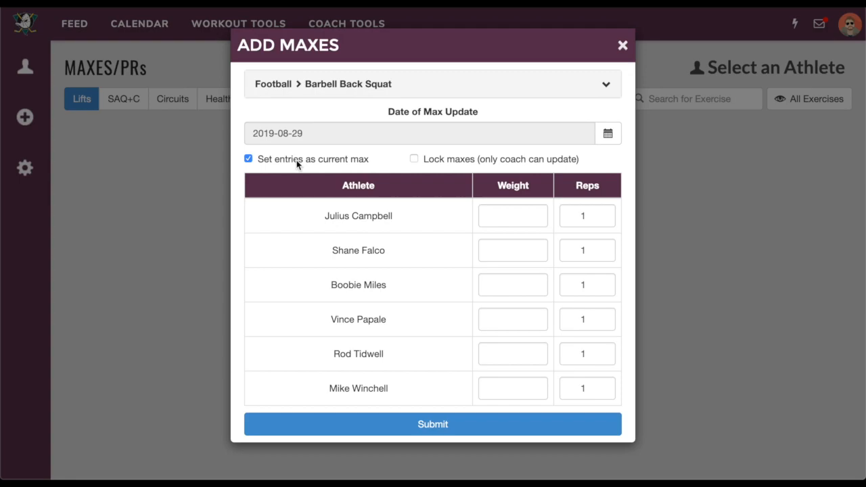
{"action": "mouse_move", "coordinate": [438, 165]}
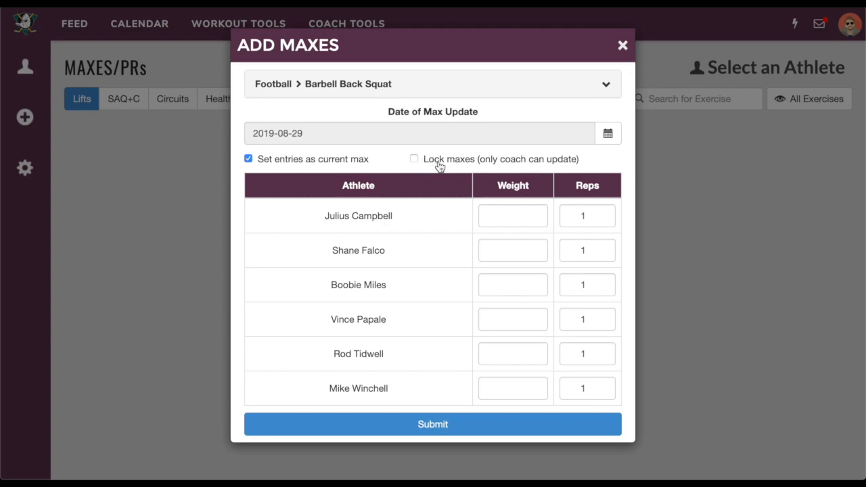
{"action": "left_click", "coordinate": [413, 158]}
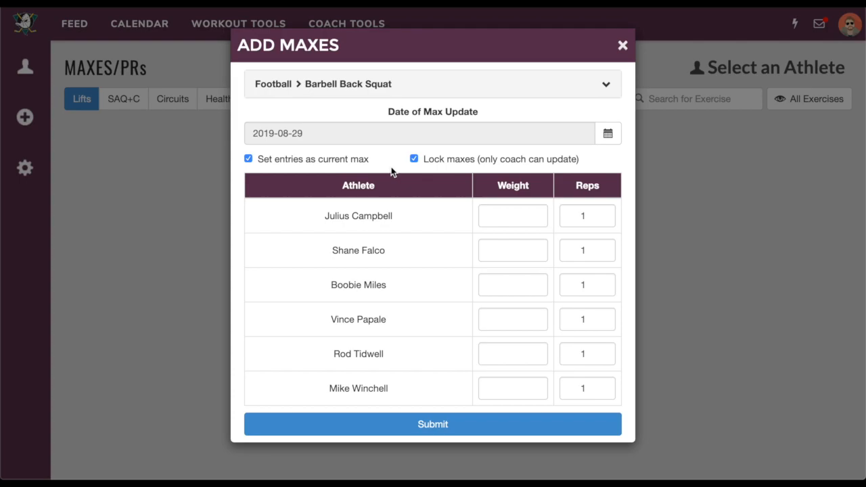
{"action": "mouse_move", "coordinate": [433, 164]}
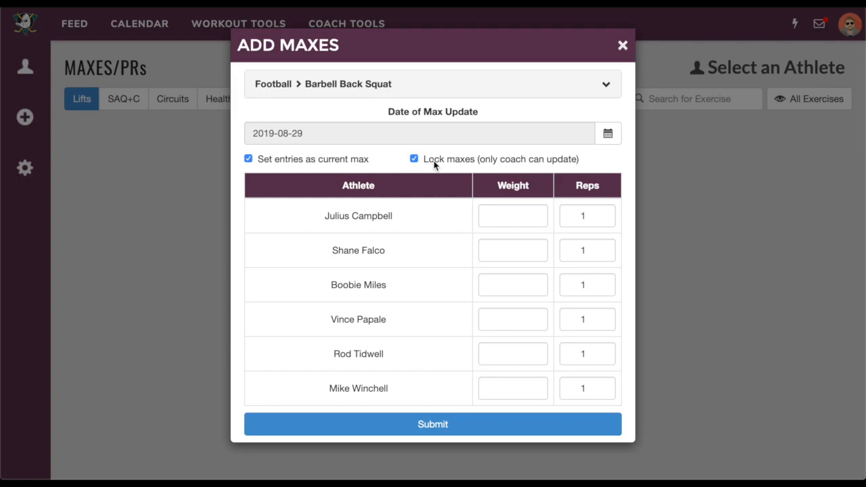
{"action": "left_click", "coordinate": [413, 158]}
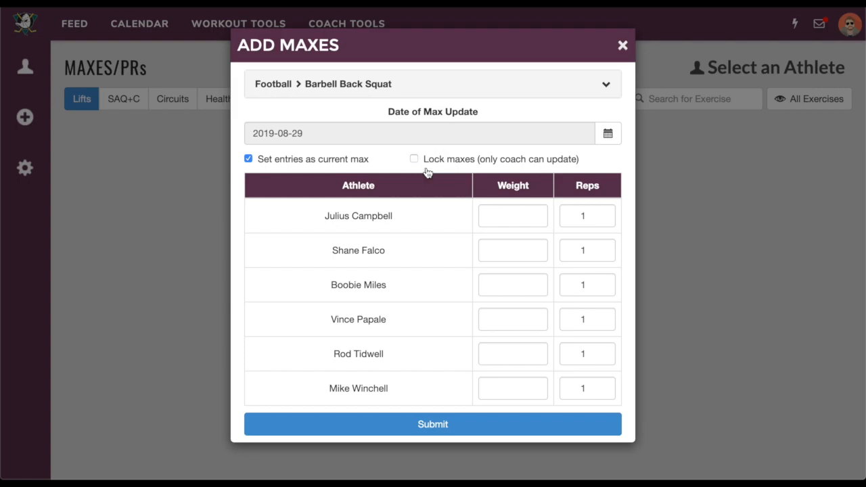
{"action": "mouse_move", "coordinate": [367, 230]}
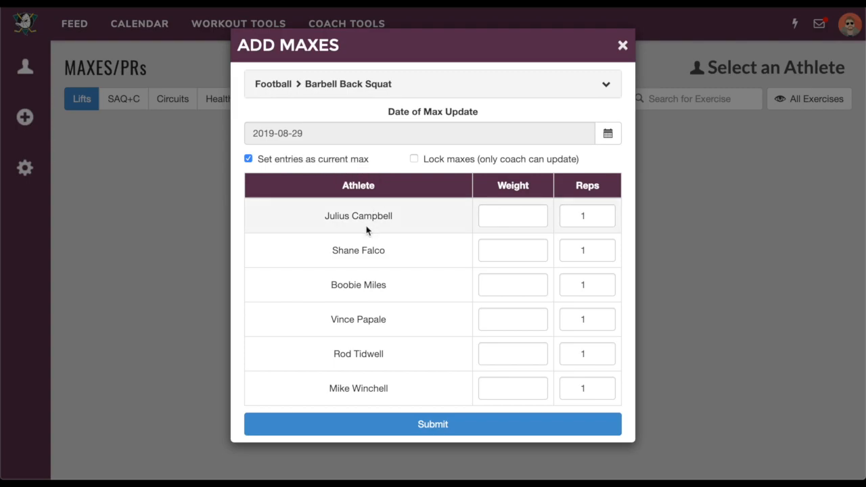
Try Julius Campbell's and Boobie Miles's entry fields, then close Add Maxes unsubmitted
{"action": "left_click", "coordinate": [513, 215]}
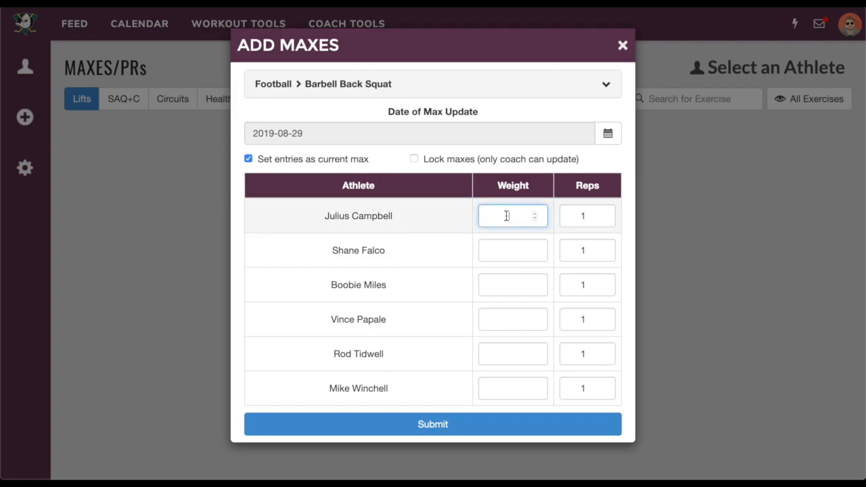
{"action": "left_click", "coordinate": [513, 285]}
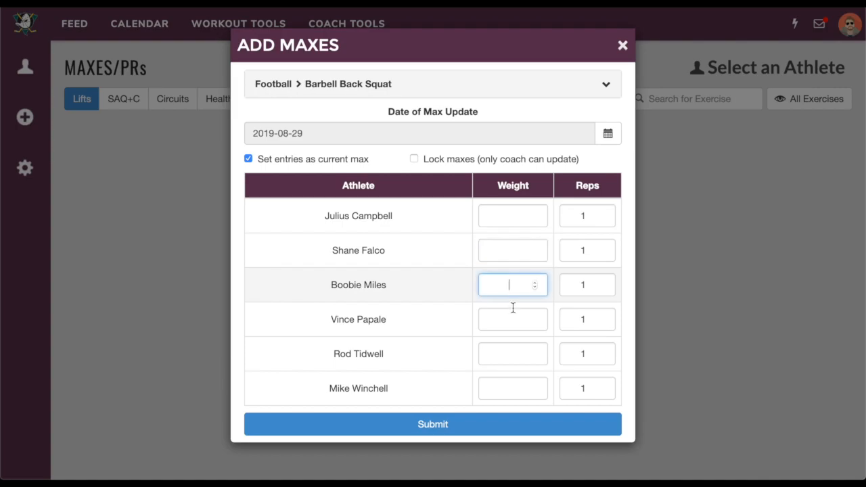
{"action": "left_click", "coordinate": [512, 354]}
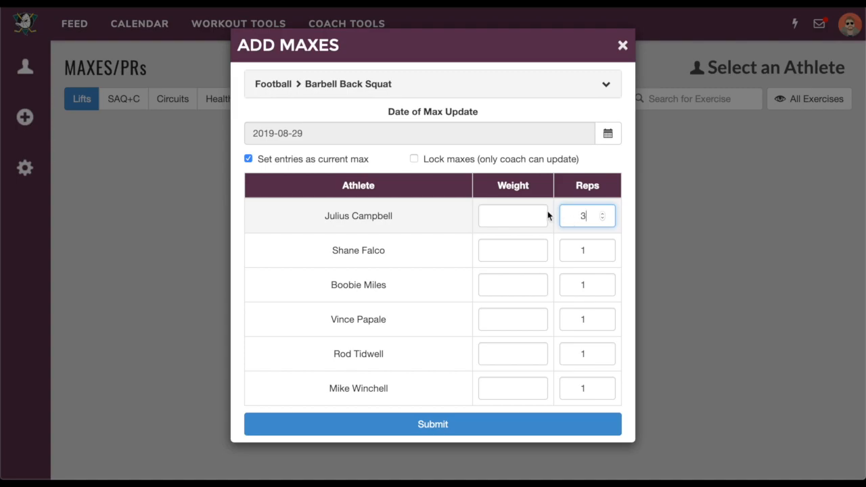
{"action": "left_click", "coordinate": [512, 215]}
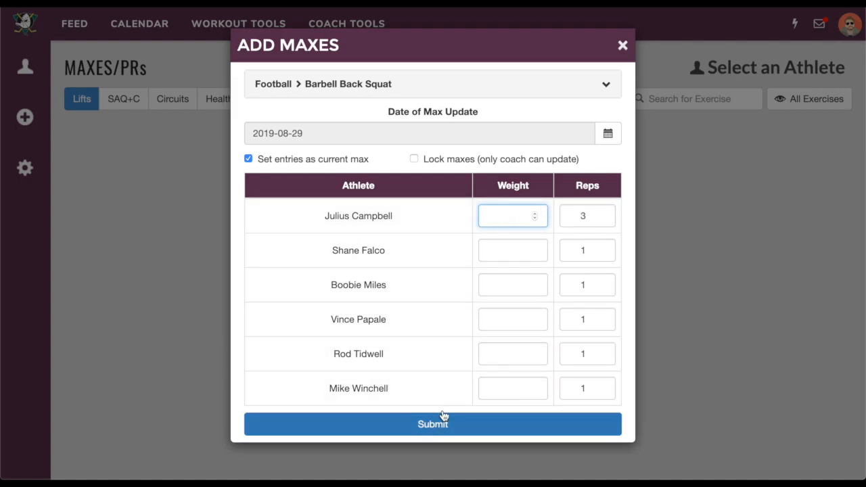
{"action": "mouse_move", "coordinate": [623, 46]}
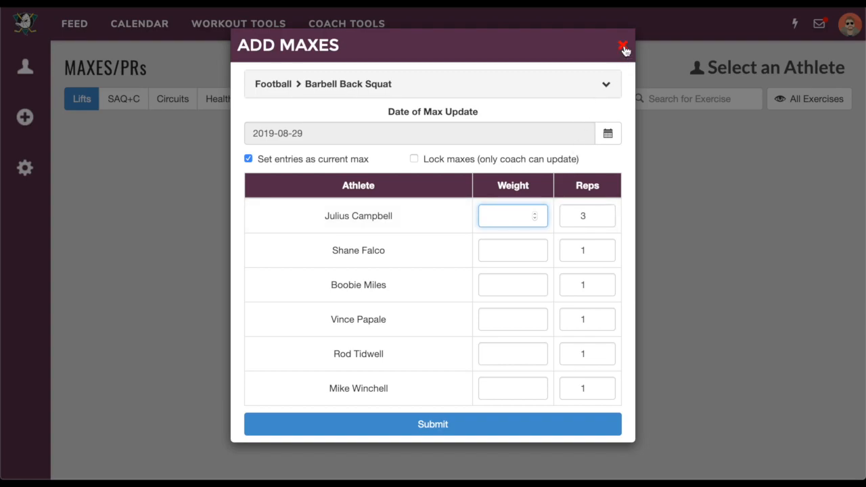
{"action": "mouse_move", "coordinate": [389, 404]}
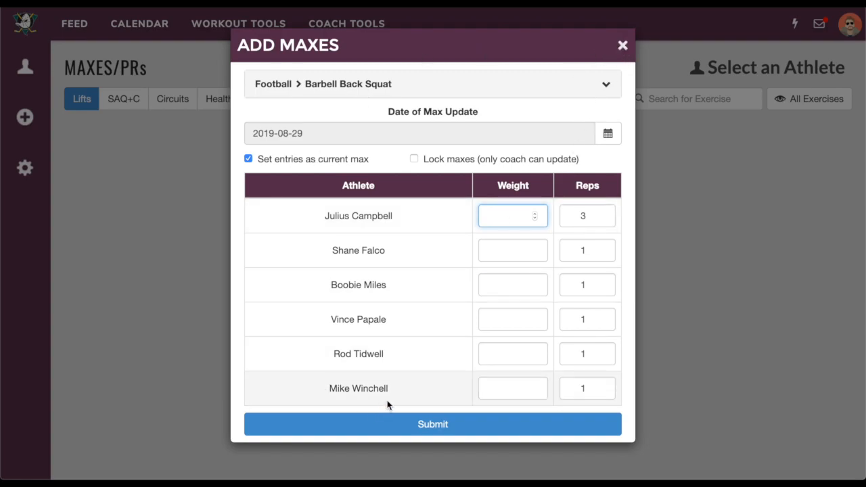
{"action": "mouse_move", "coordinate": [461, 400]}
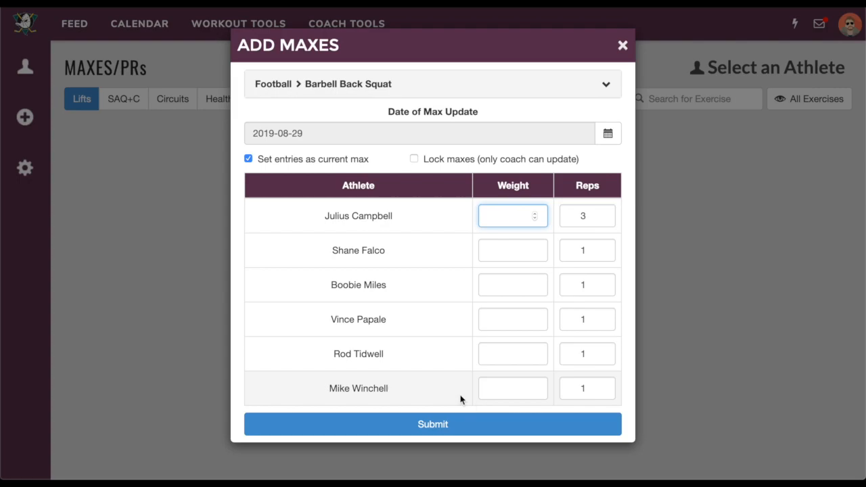
{"action": "mouse_move", "coordinate": [429, 316]}
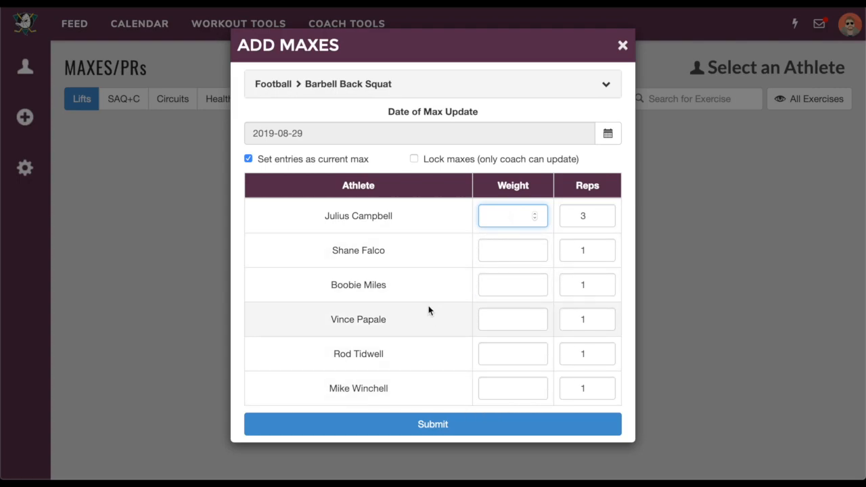
{"action": "mouse_move", "coordinate": [622, 48]}
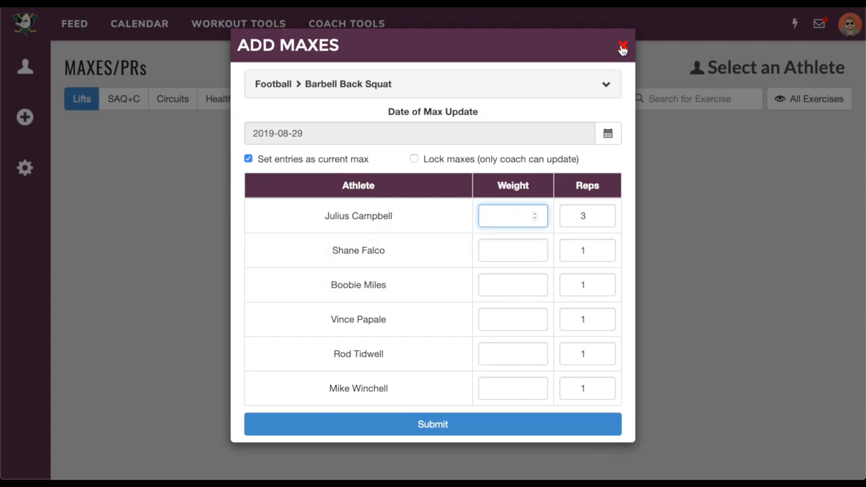
{"action": "left_click", "coordinate": [623, 46]}
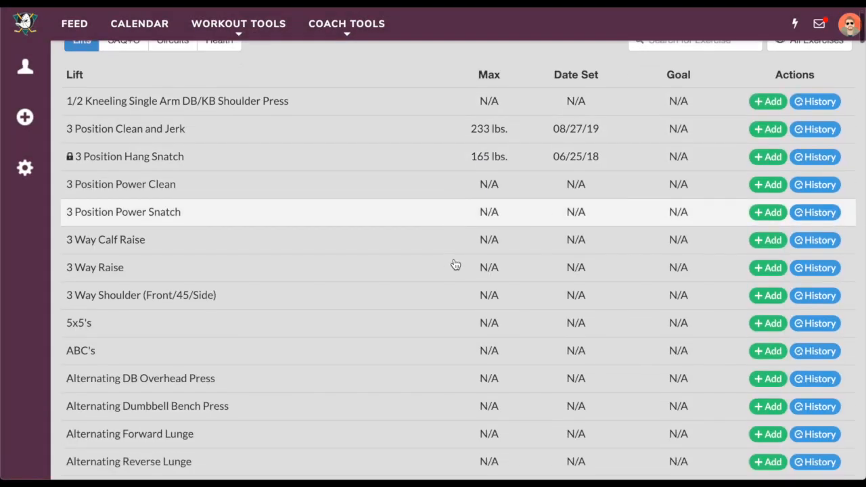
Switch Rocky Balboa's lift list from All Exercises to Maxes Only
{"action": "scroll", "scroll_direction": "up", "scroll_amount": 3}
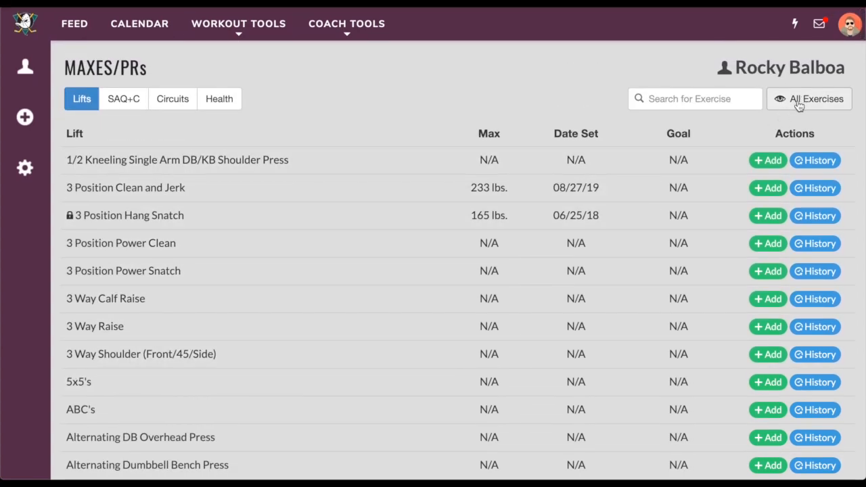
{"action": "left_click", "coordinate": [809, 99]}
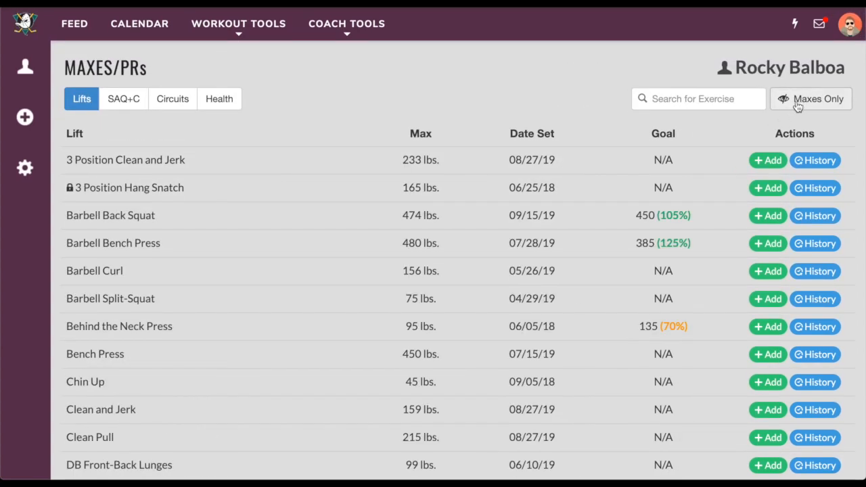
{"action": "mouse_move", "coordinate": [382, 423]}
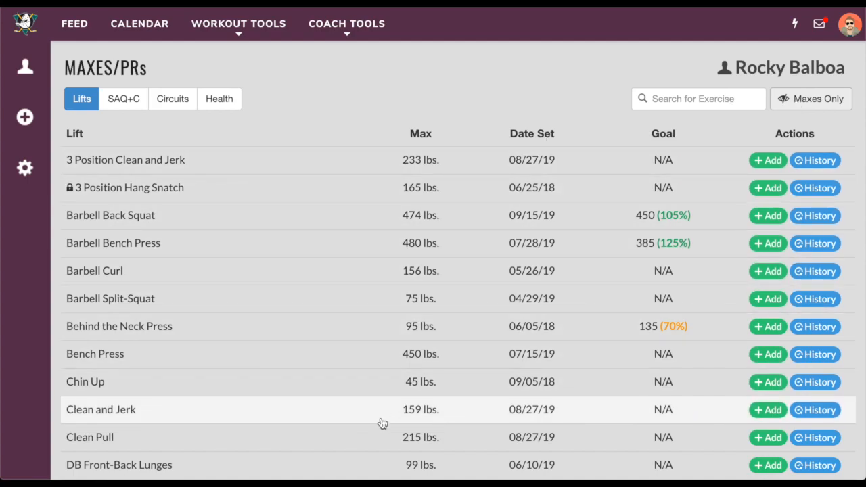
{"action": "mouse_move", "coordinate": [362, 198]}
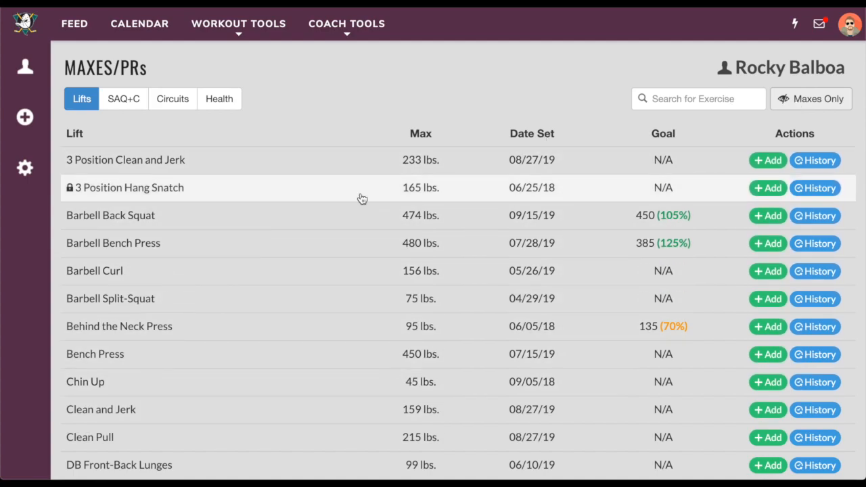
{"action": "left_click", "coordinate": [815, 216]}
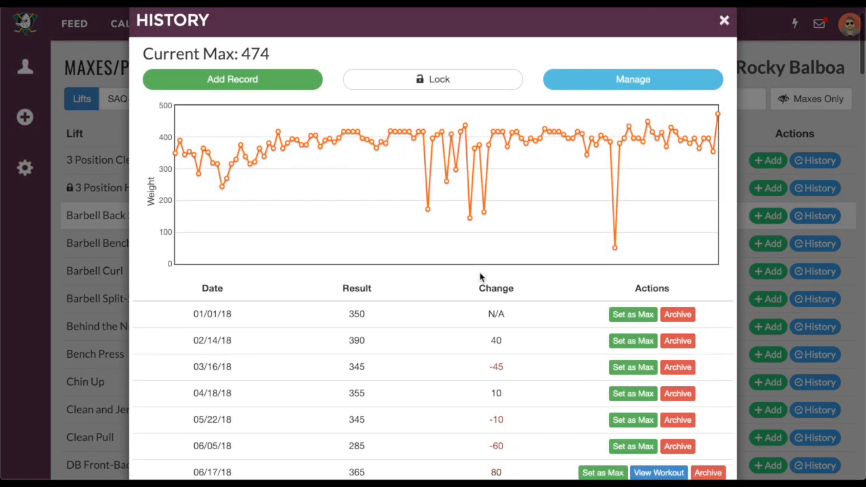
{"action": "scroll", "scroll_direction": "down", "scroll_amount": 3}
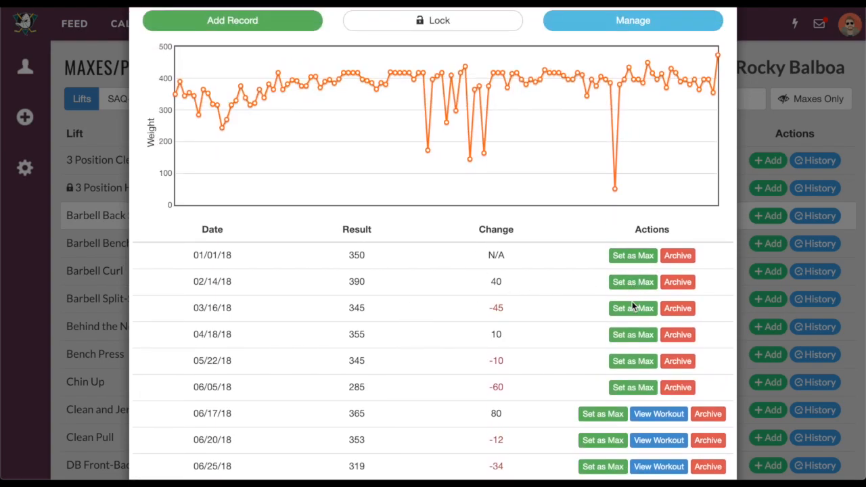
{"action": "scroll", "scroll_direction": "down", "scroll_amount": 3}
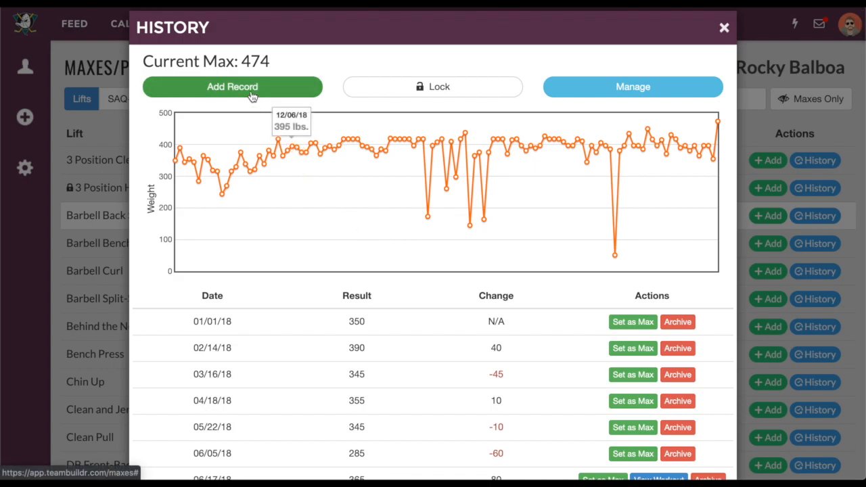
{"action": "mouse_move", "coordinate": [433, 86]}
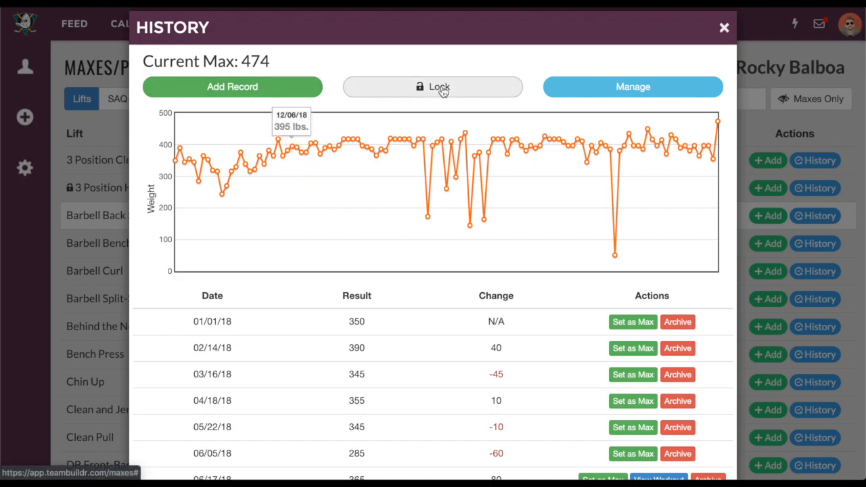
{"action": "mouse_move", "coordinate": [616, 86]}
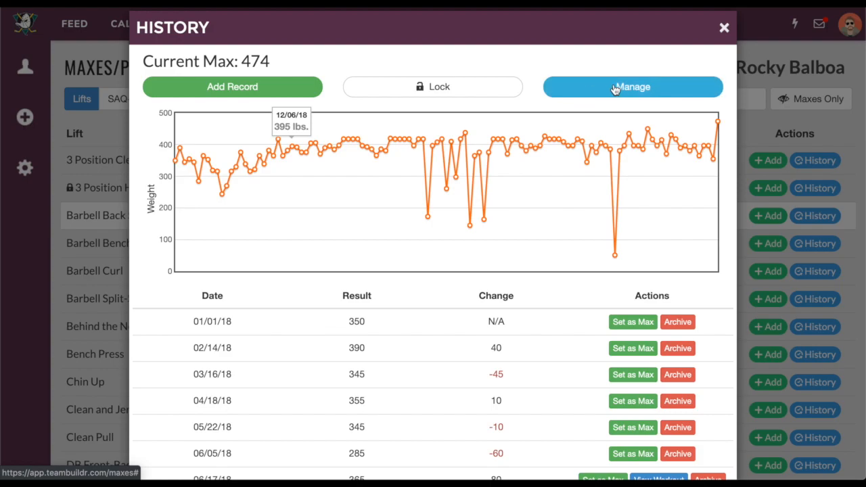
{"action": "mouse_move", "coordinate": [715, 38]}
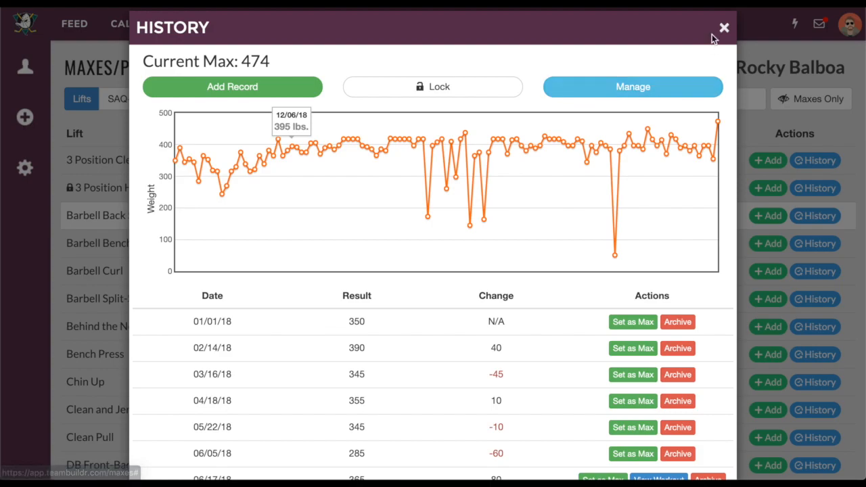
{"action": "left_click", "coordinate": [724, 28]}
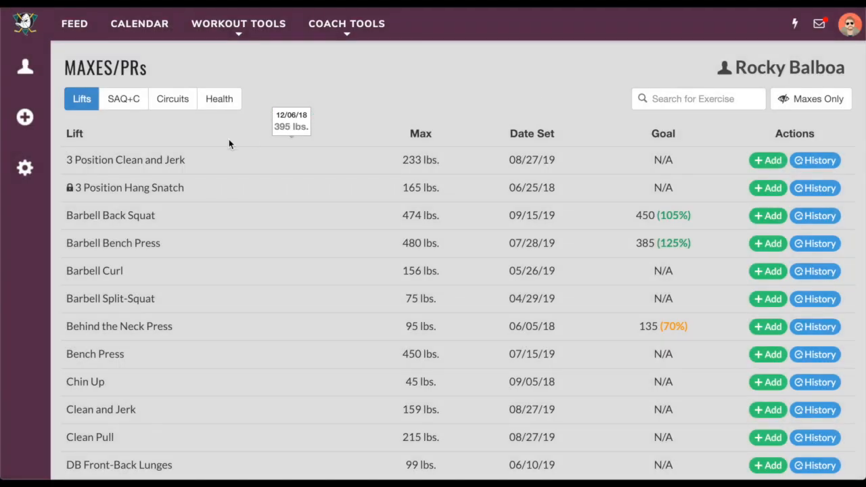
Open and close Max/PR Management with Rocky Balboa's reset action, then reopen it
{"action": "left_click", "coordinate": [26, 167]}
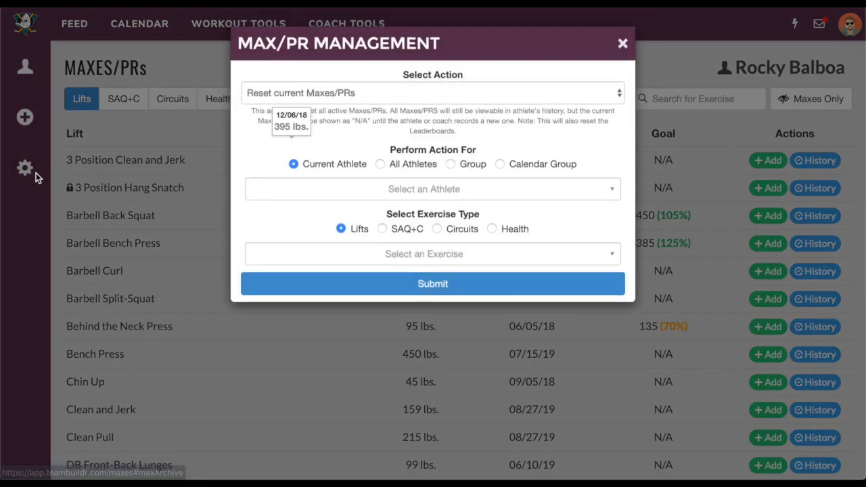
{"action": "left_click", "coordinate": [432, 189]}
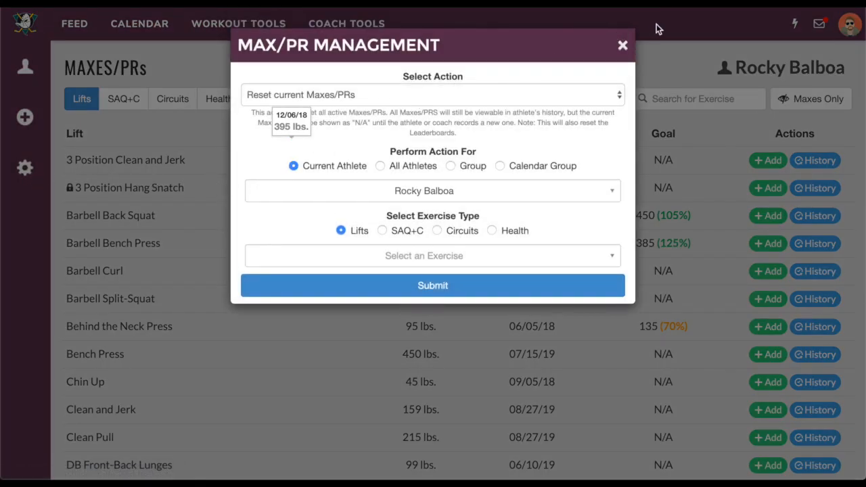
{"action": "left_click", "coordinate": [622, 45]}
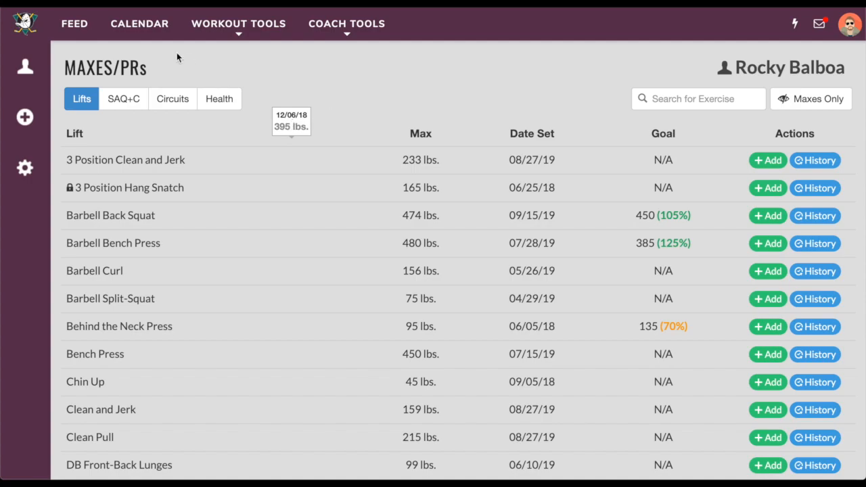
{"action": "left_click", "coordinate": [25, 168]}
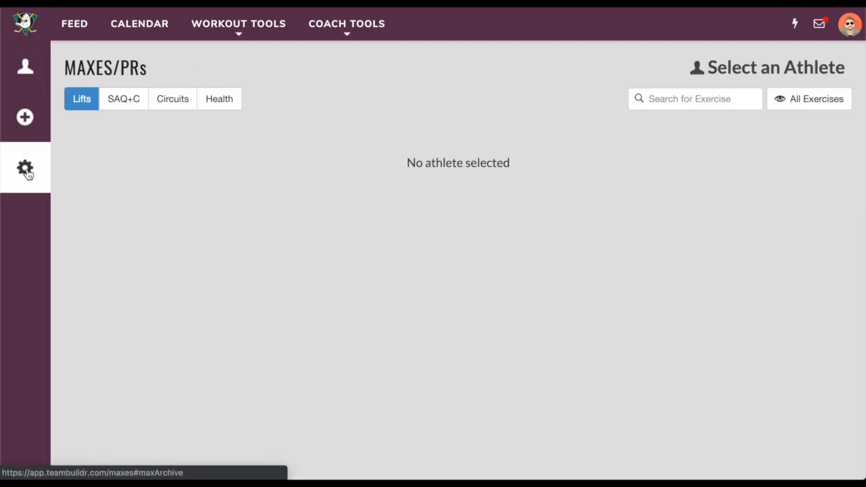
Keep Reset current Maxes/PRs chosen in Max/PR Management's Select Action dropdown
{"action": "left_click", "coordinate": [25, 168]}
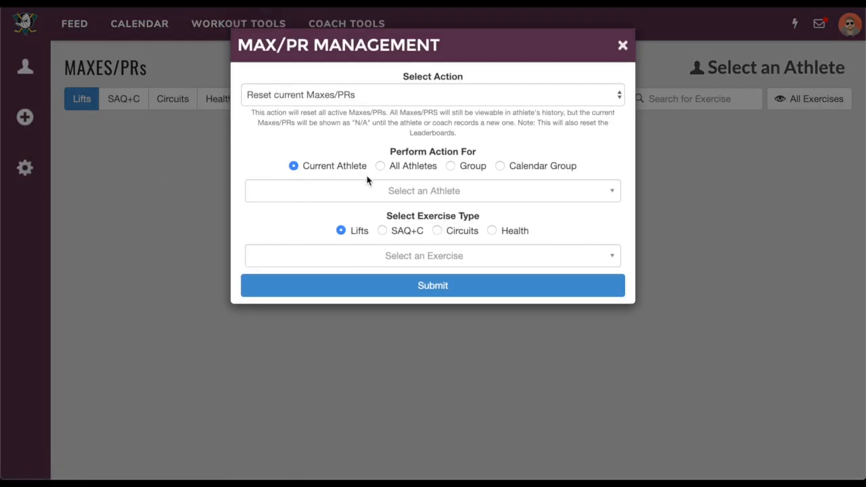
{"action": "left_click", "coordinate": [433, 95]}
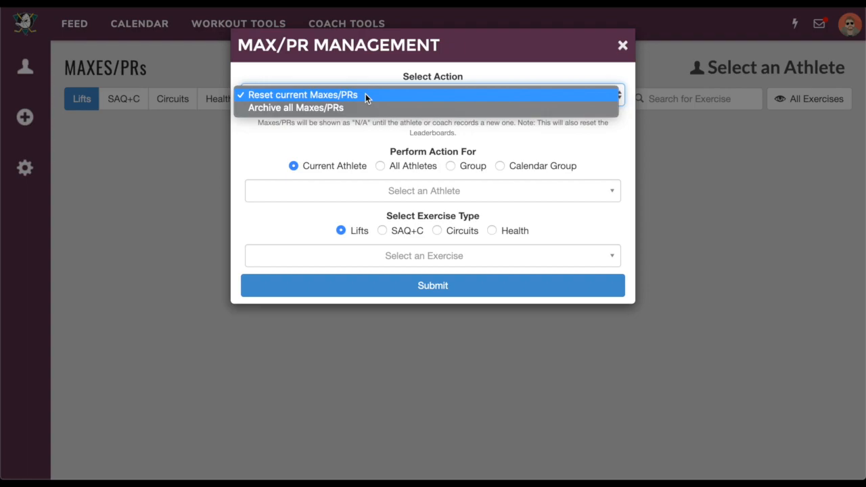
{"action": "mouse_move", "coordinate": [359, 108]}
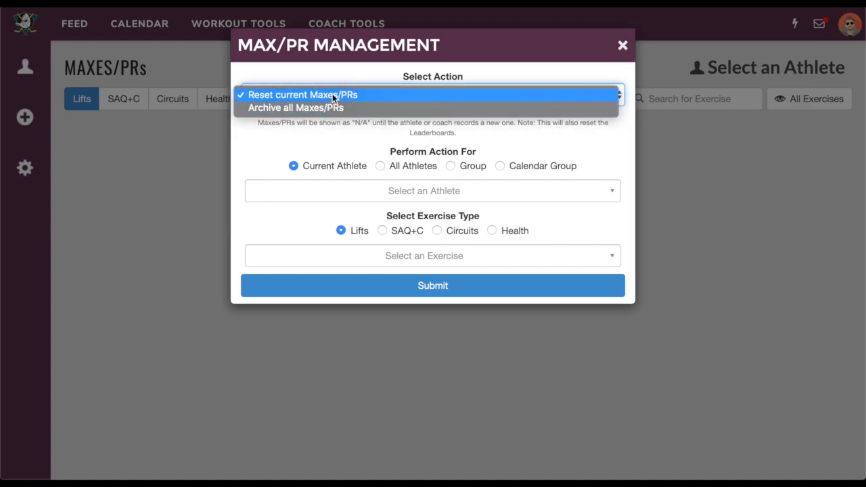
{"action": "mouse_move", "coordinate": [331, 109]}
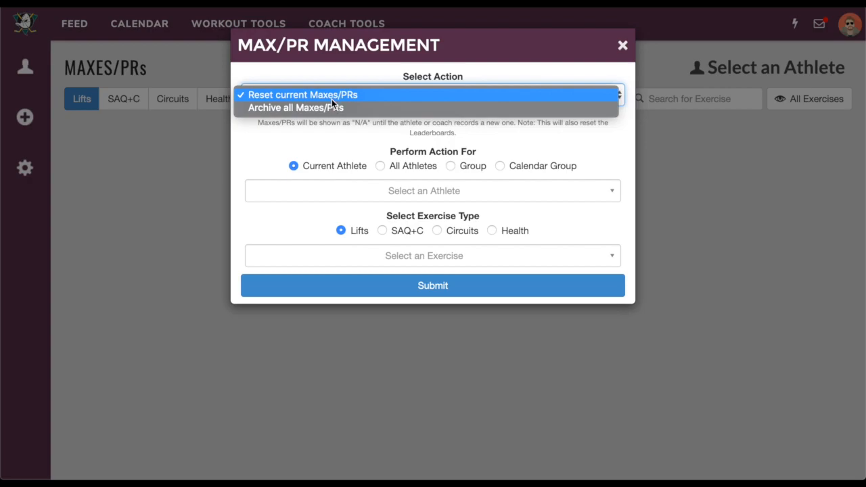
{"action": "mouse_move", "coordinate": [332, 118]}
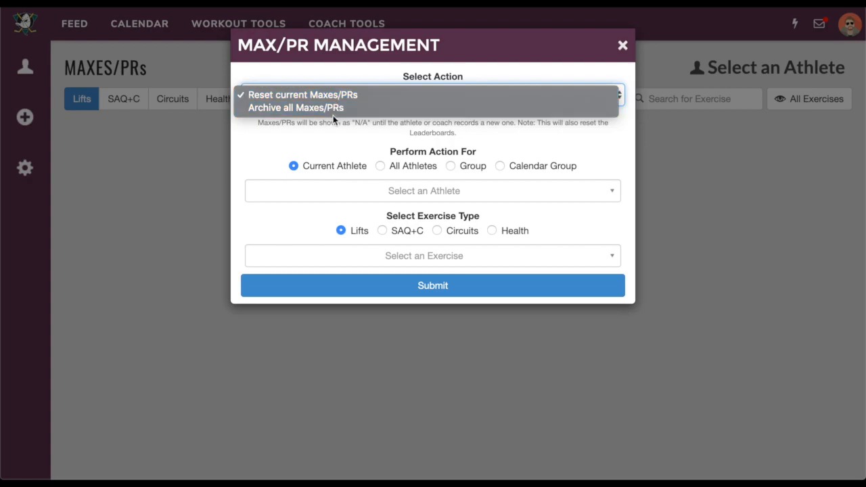
{"action": "left_click", "coordinate": [301, 95]}
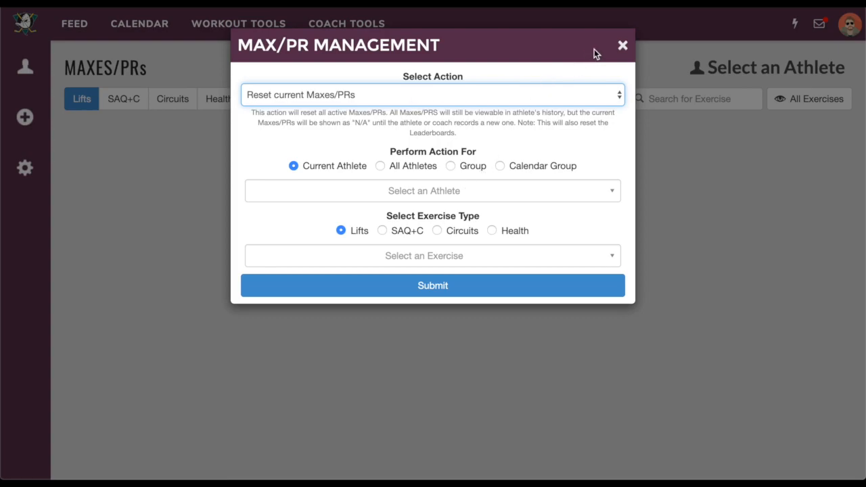
{"action": "mouse_move", "coordinate": [622, 46]}
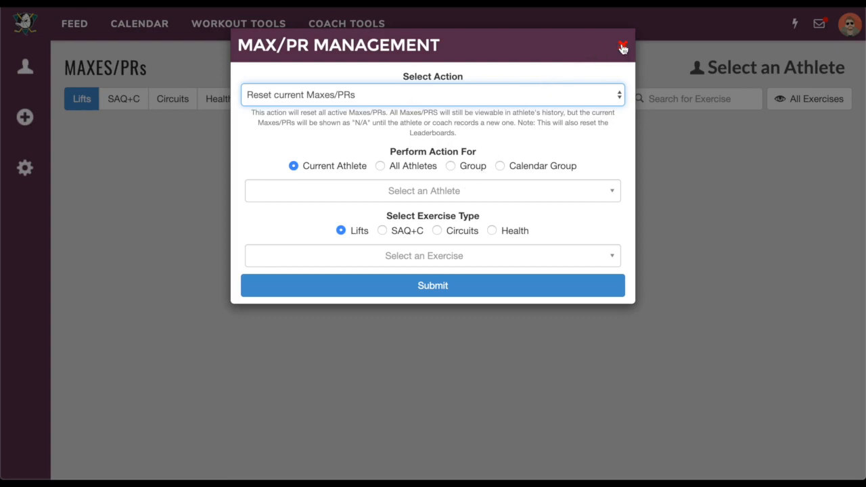